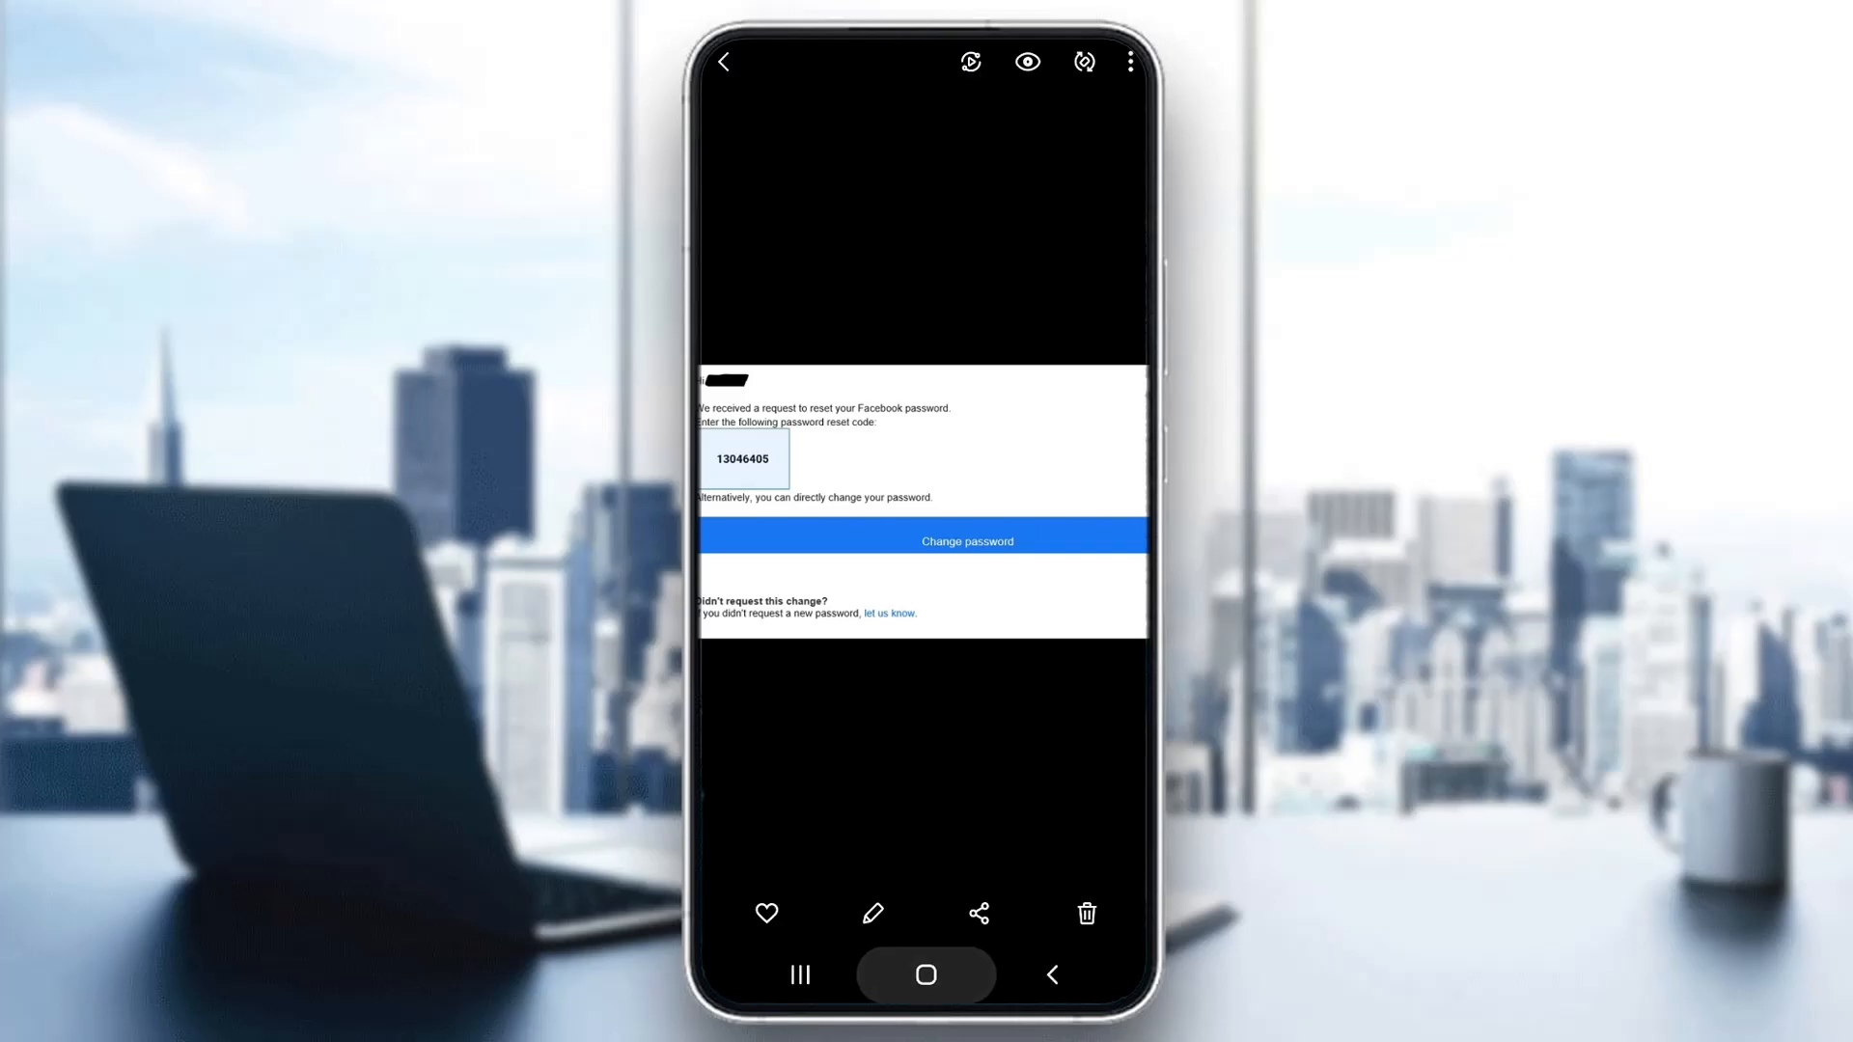
# Leave the Gallery screenshot for the home screen and launch Facebook's news feed
pyautogui.click(926, 973)
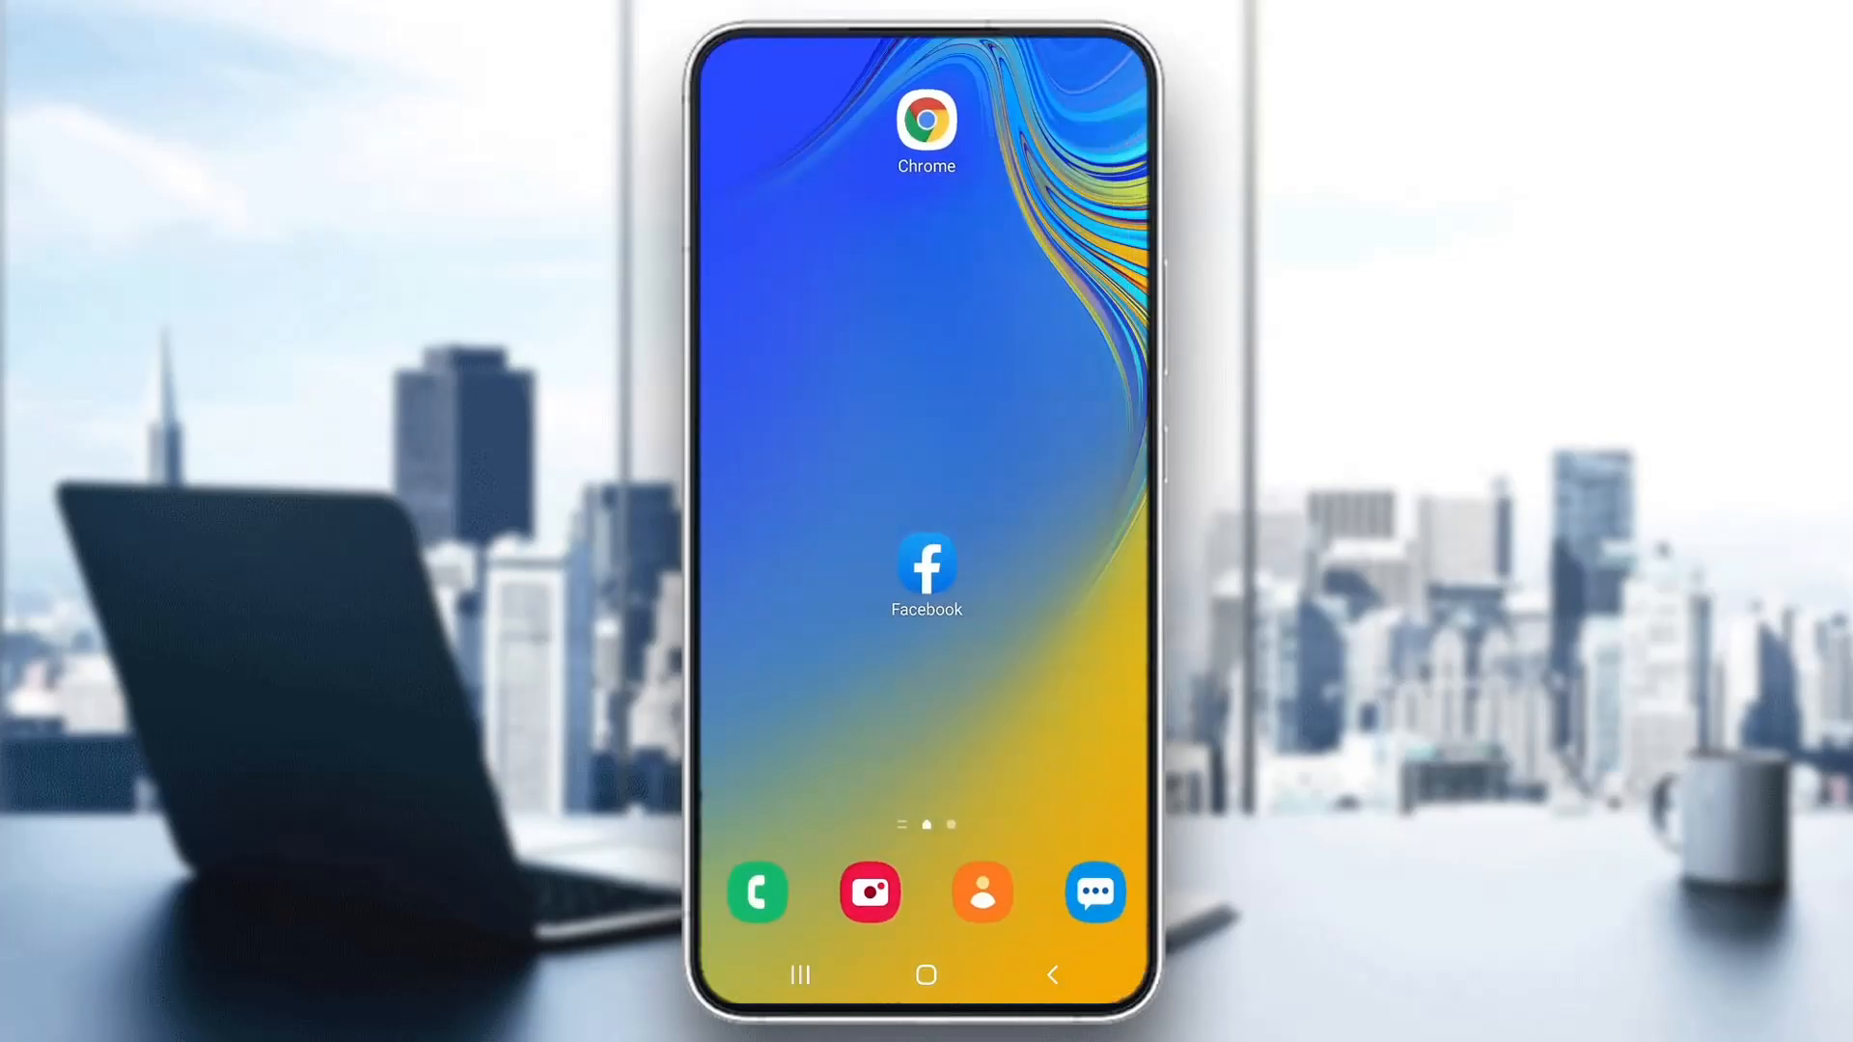
pyautogui.click(926, 563)
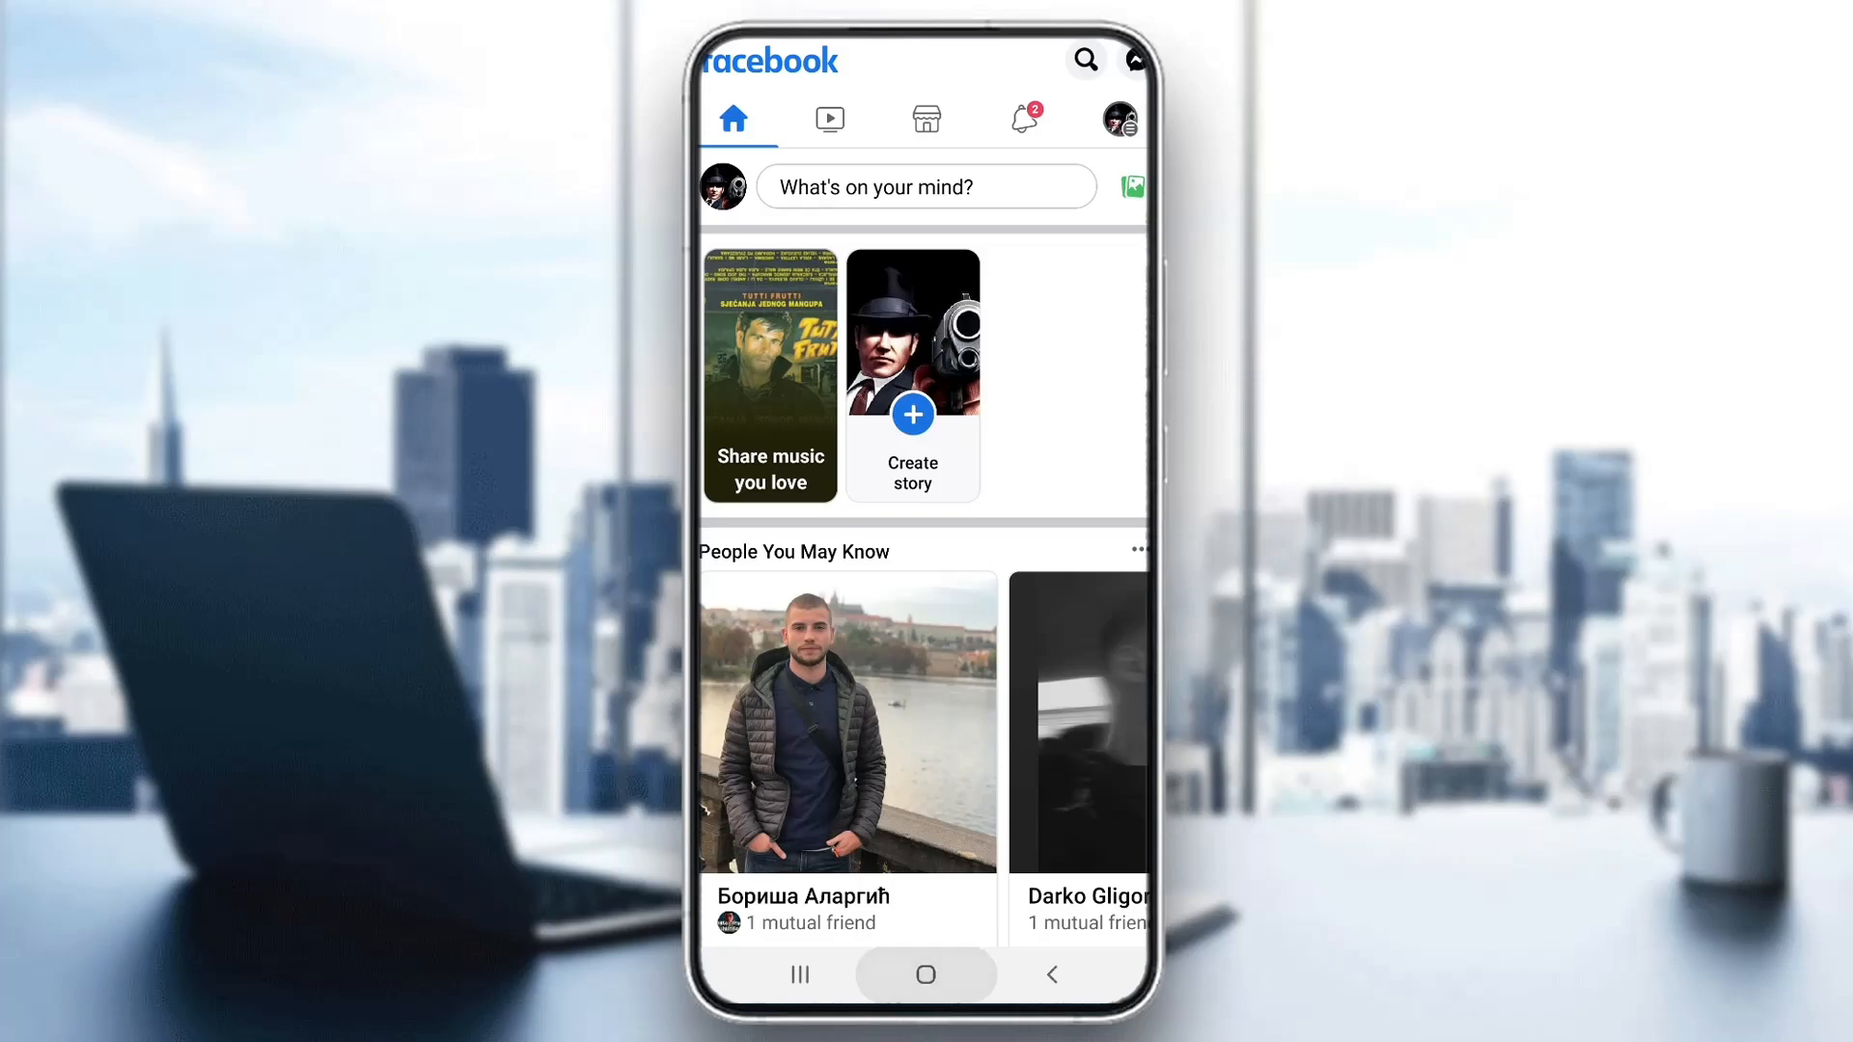
# Relaunch Facebook from the home screen and show the recent-apps overview
pyautogui.click(925, 973)
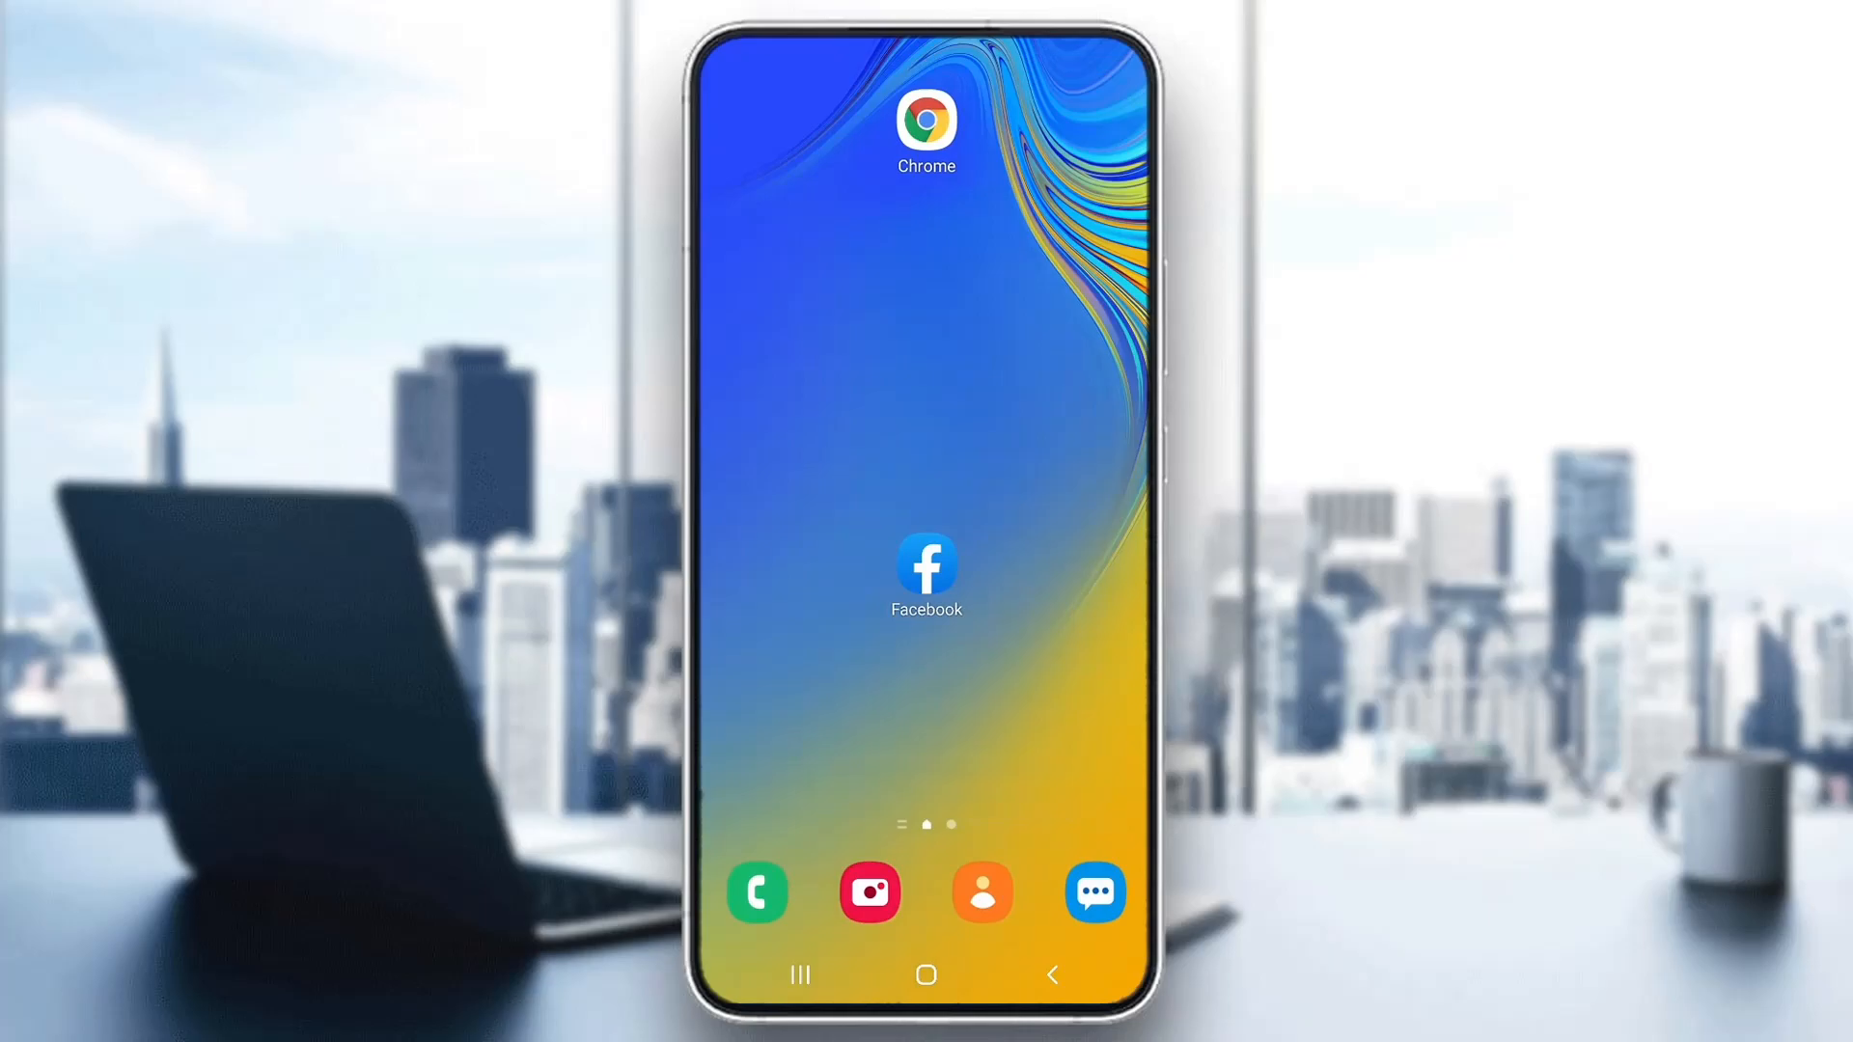
pyautogui.click(927, 563)
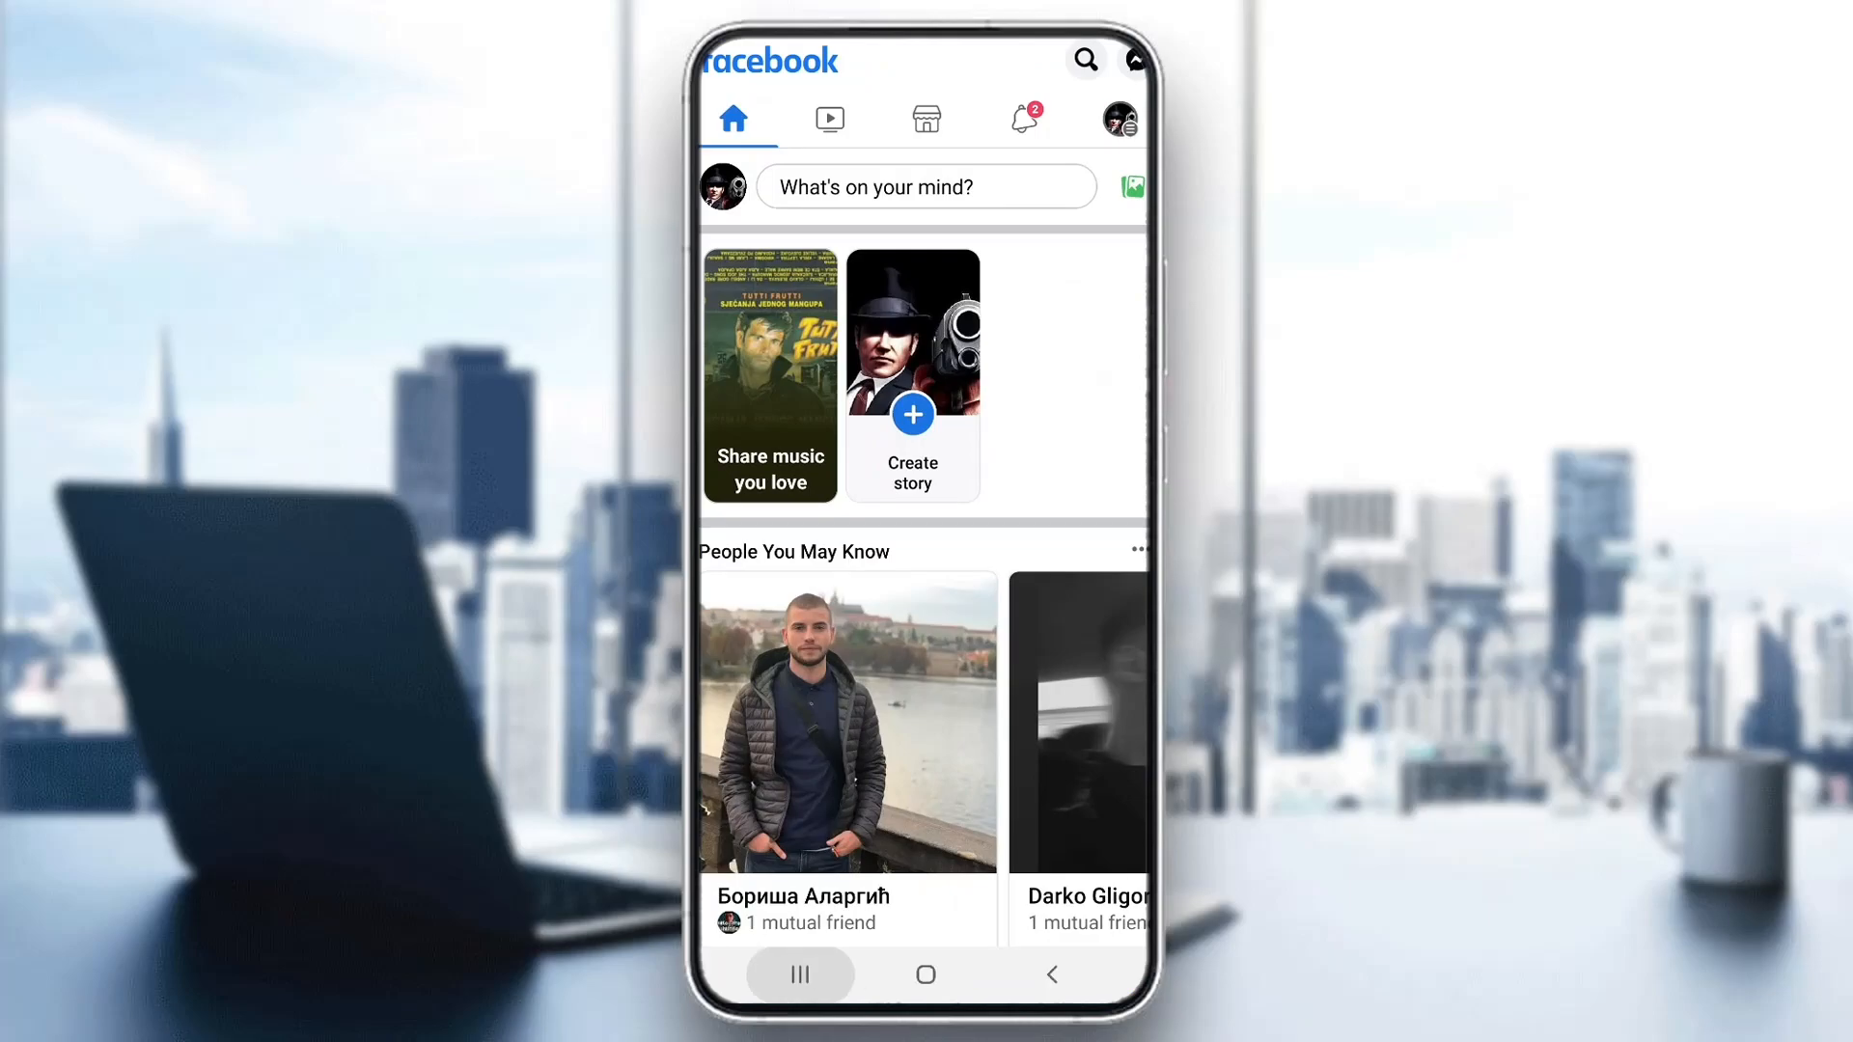
pyautogui.click(799, 975)
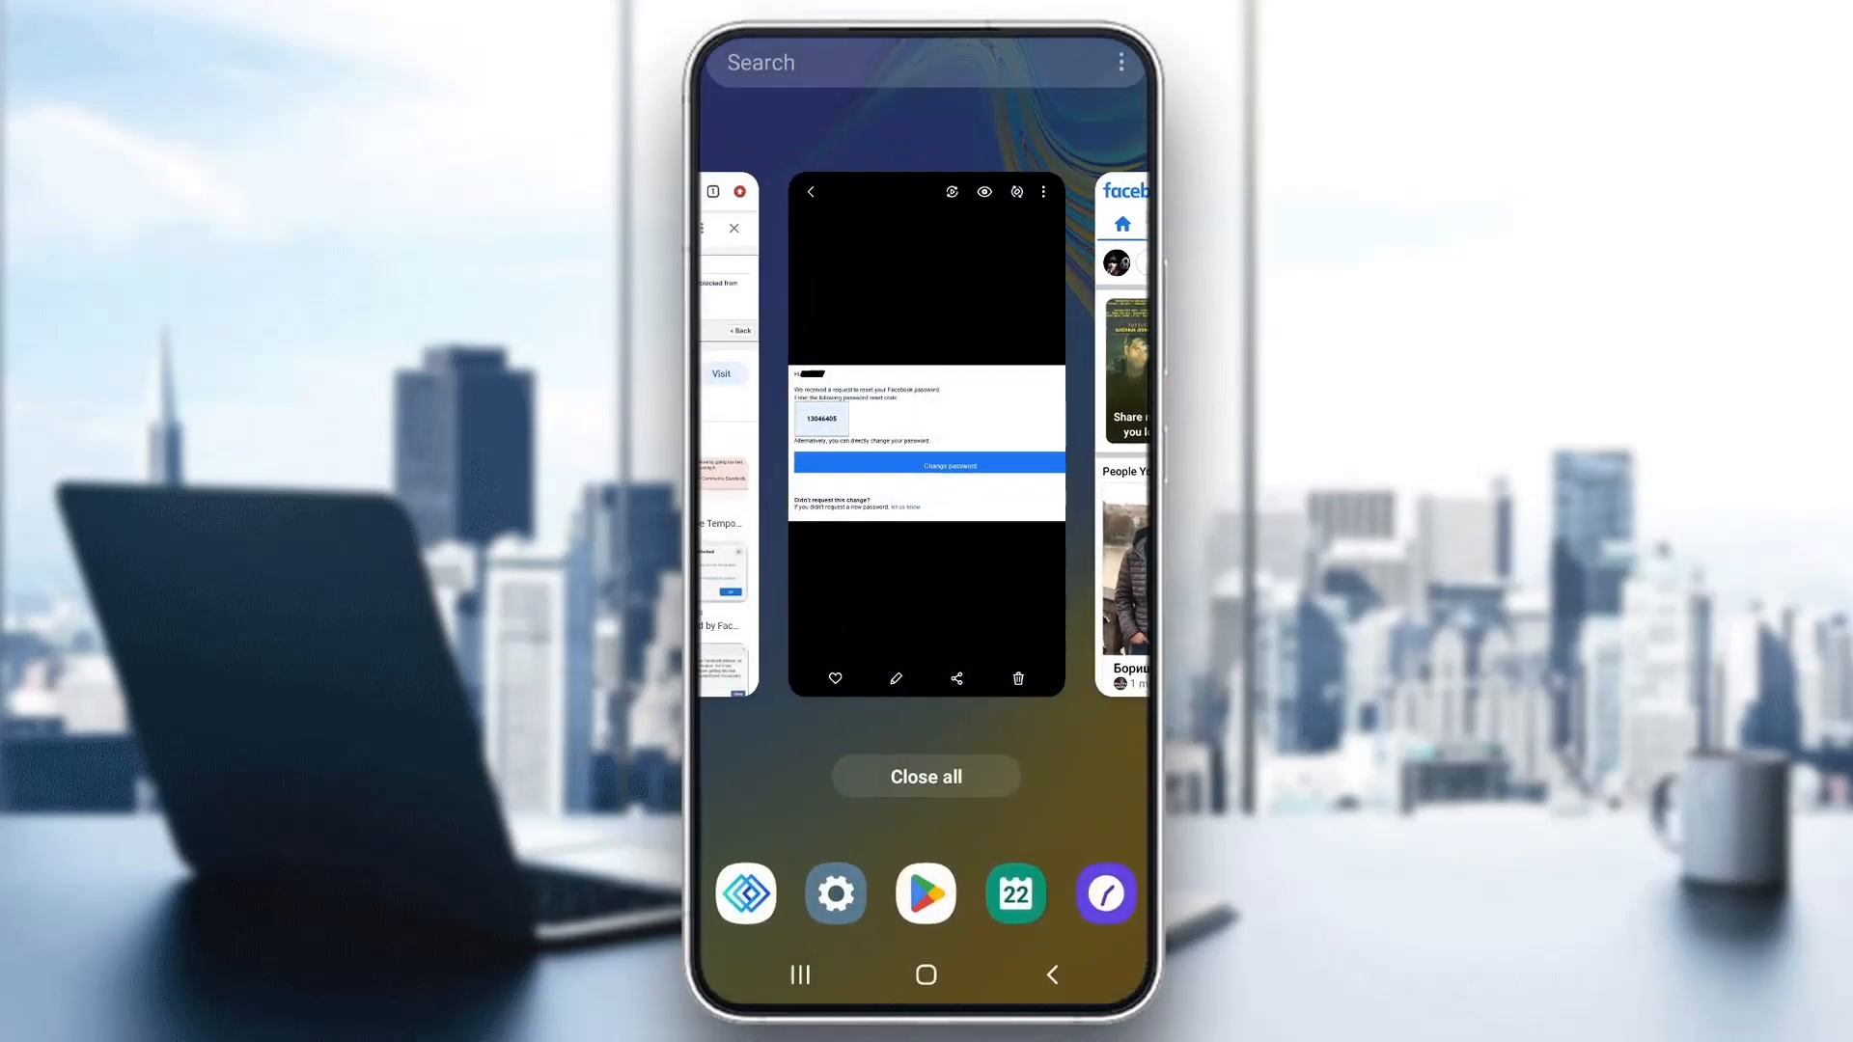
# Reopen the reset-code screenshot from Recents, then launch Gmail from the home screen
pyautogui.click(926, 437)
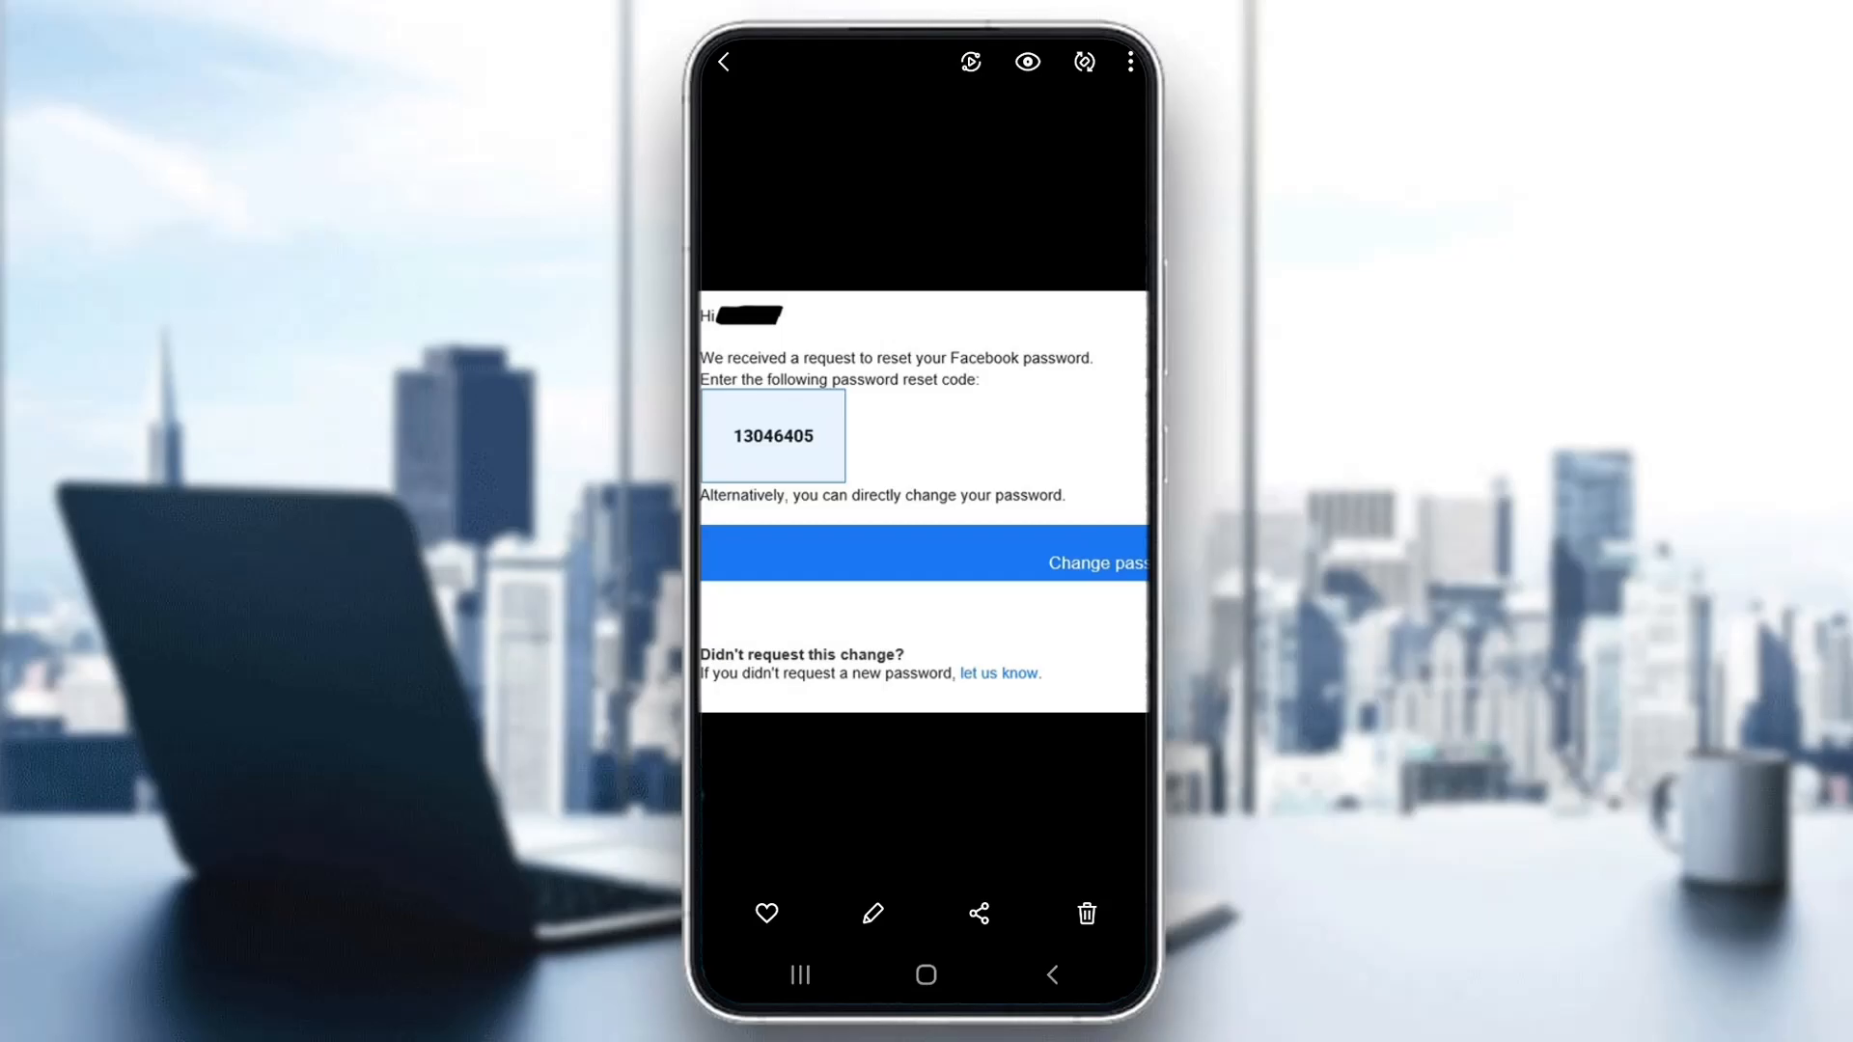
pyautogui.click(927, 974)
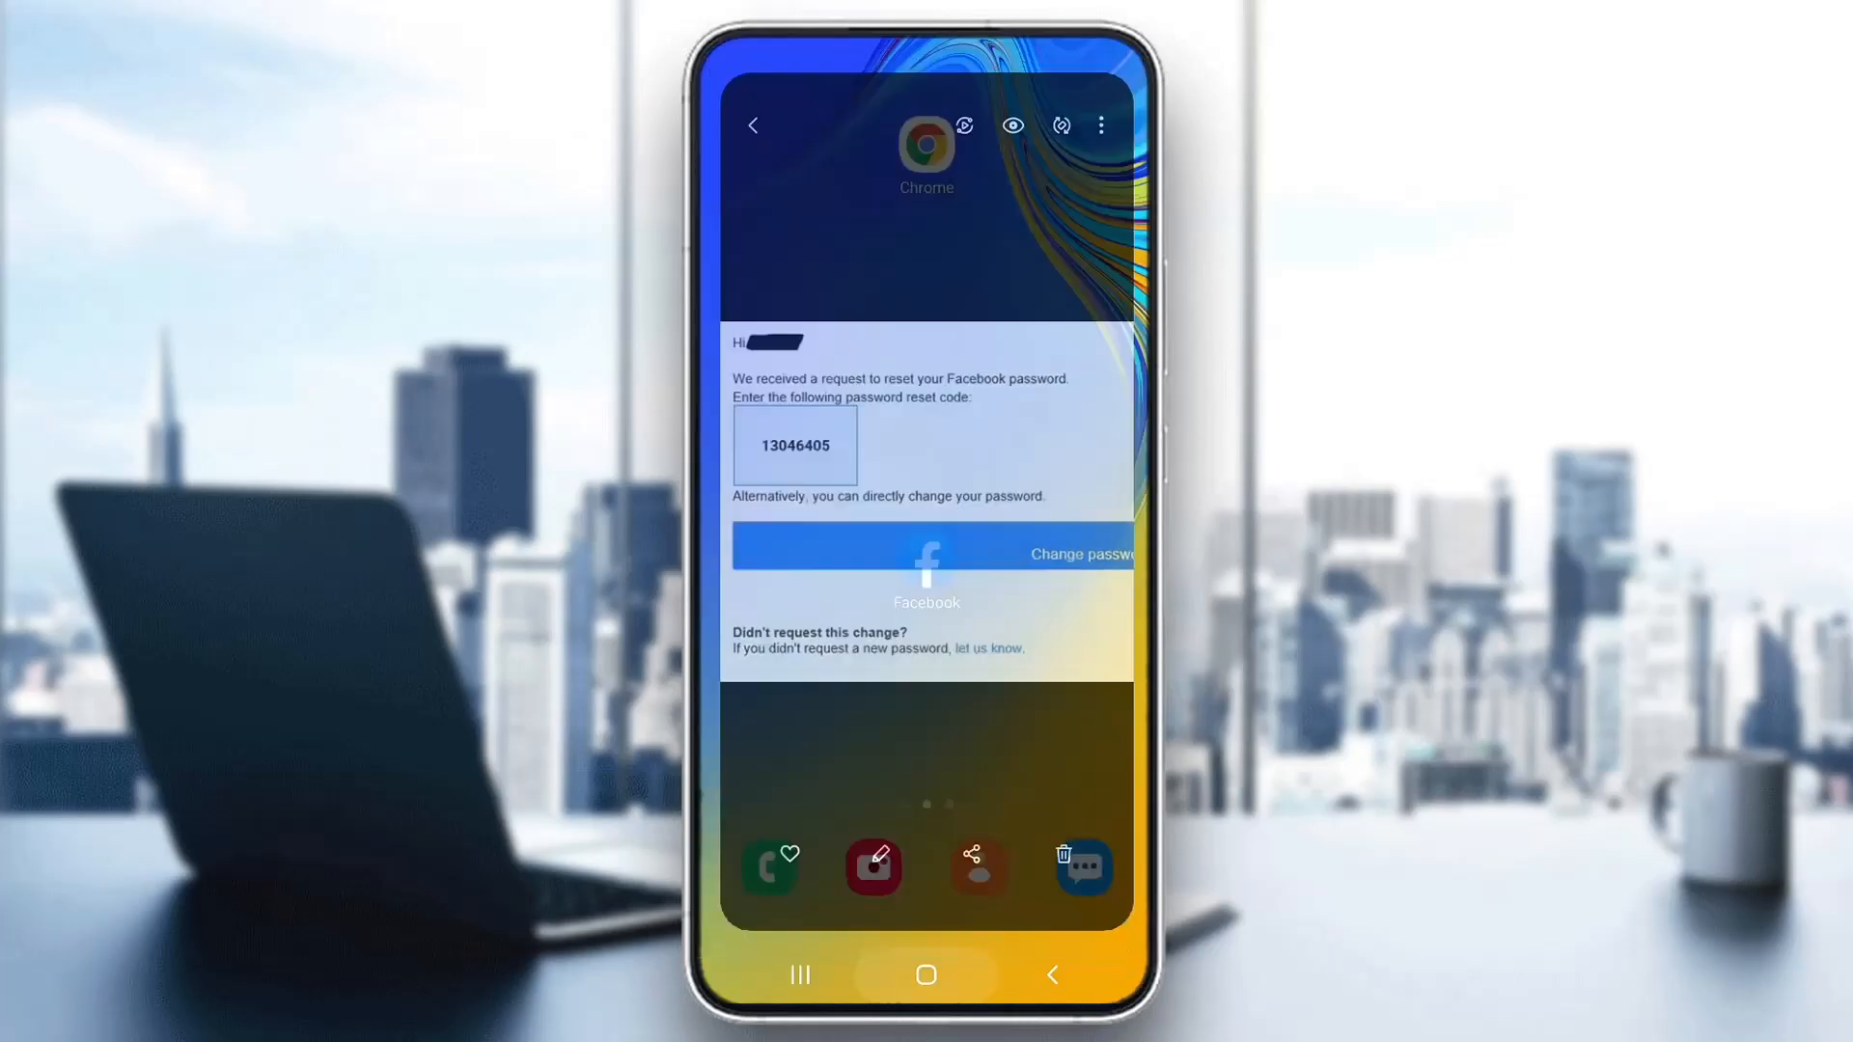
pyautogui.click(927, 975)
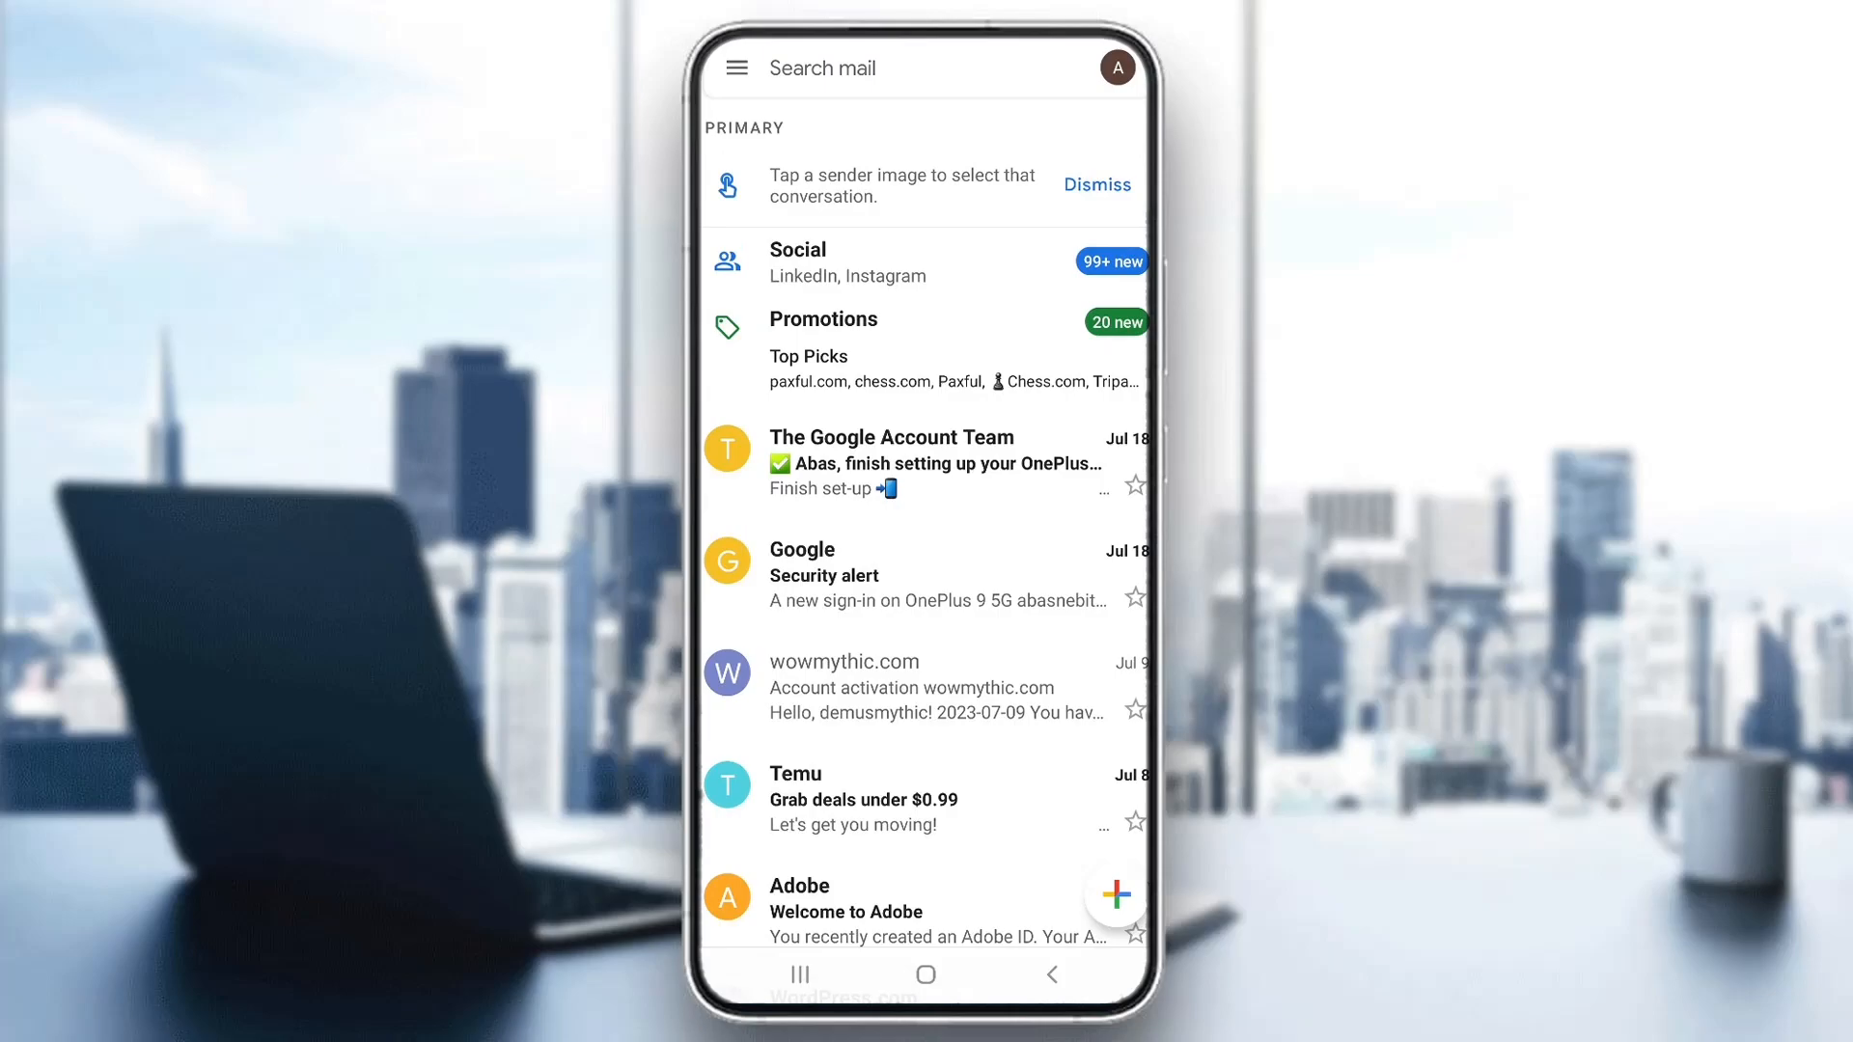
# Find Gmail's Spam folder empty, go back to Primary, then switch back to Facebook
pyautogui.click(734, 68)
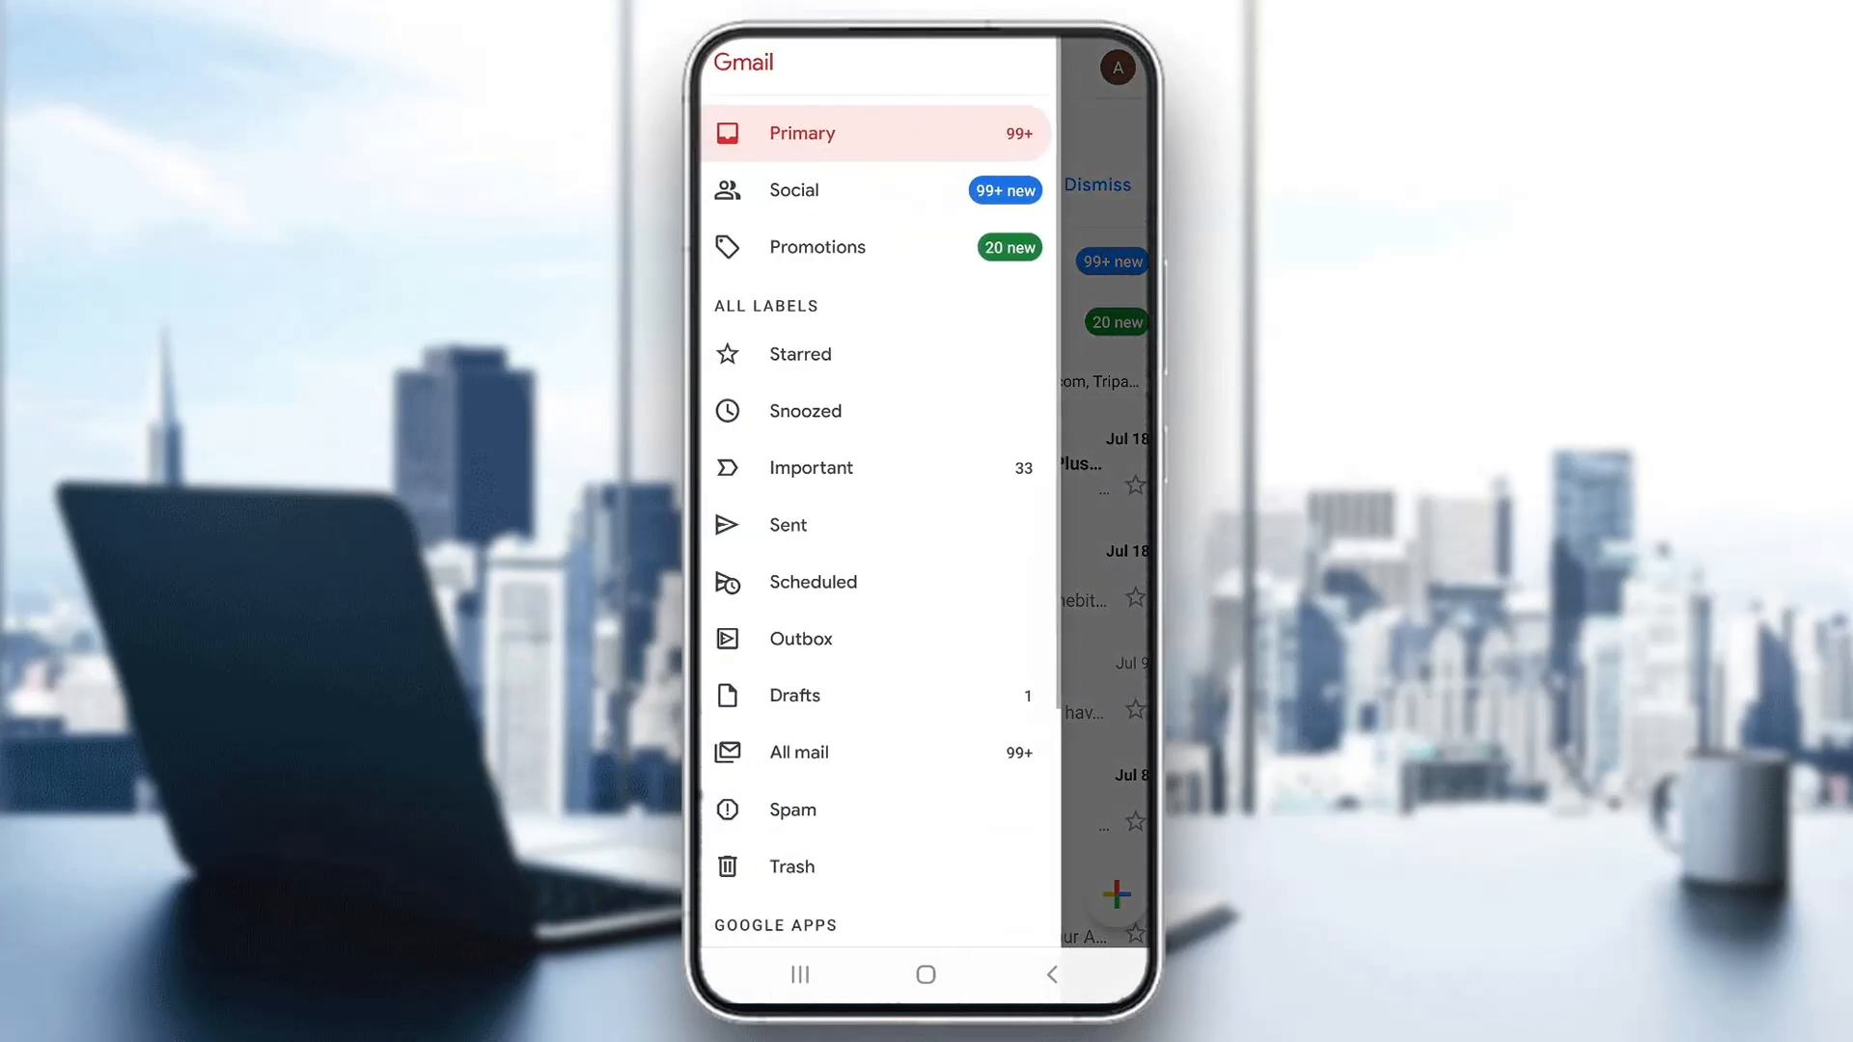
pyautogui.click(791, 809)
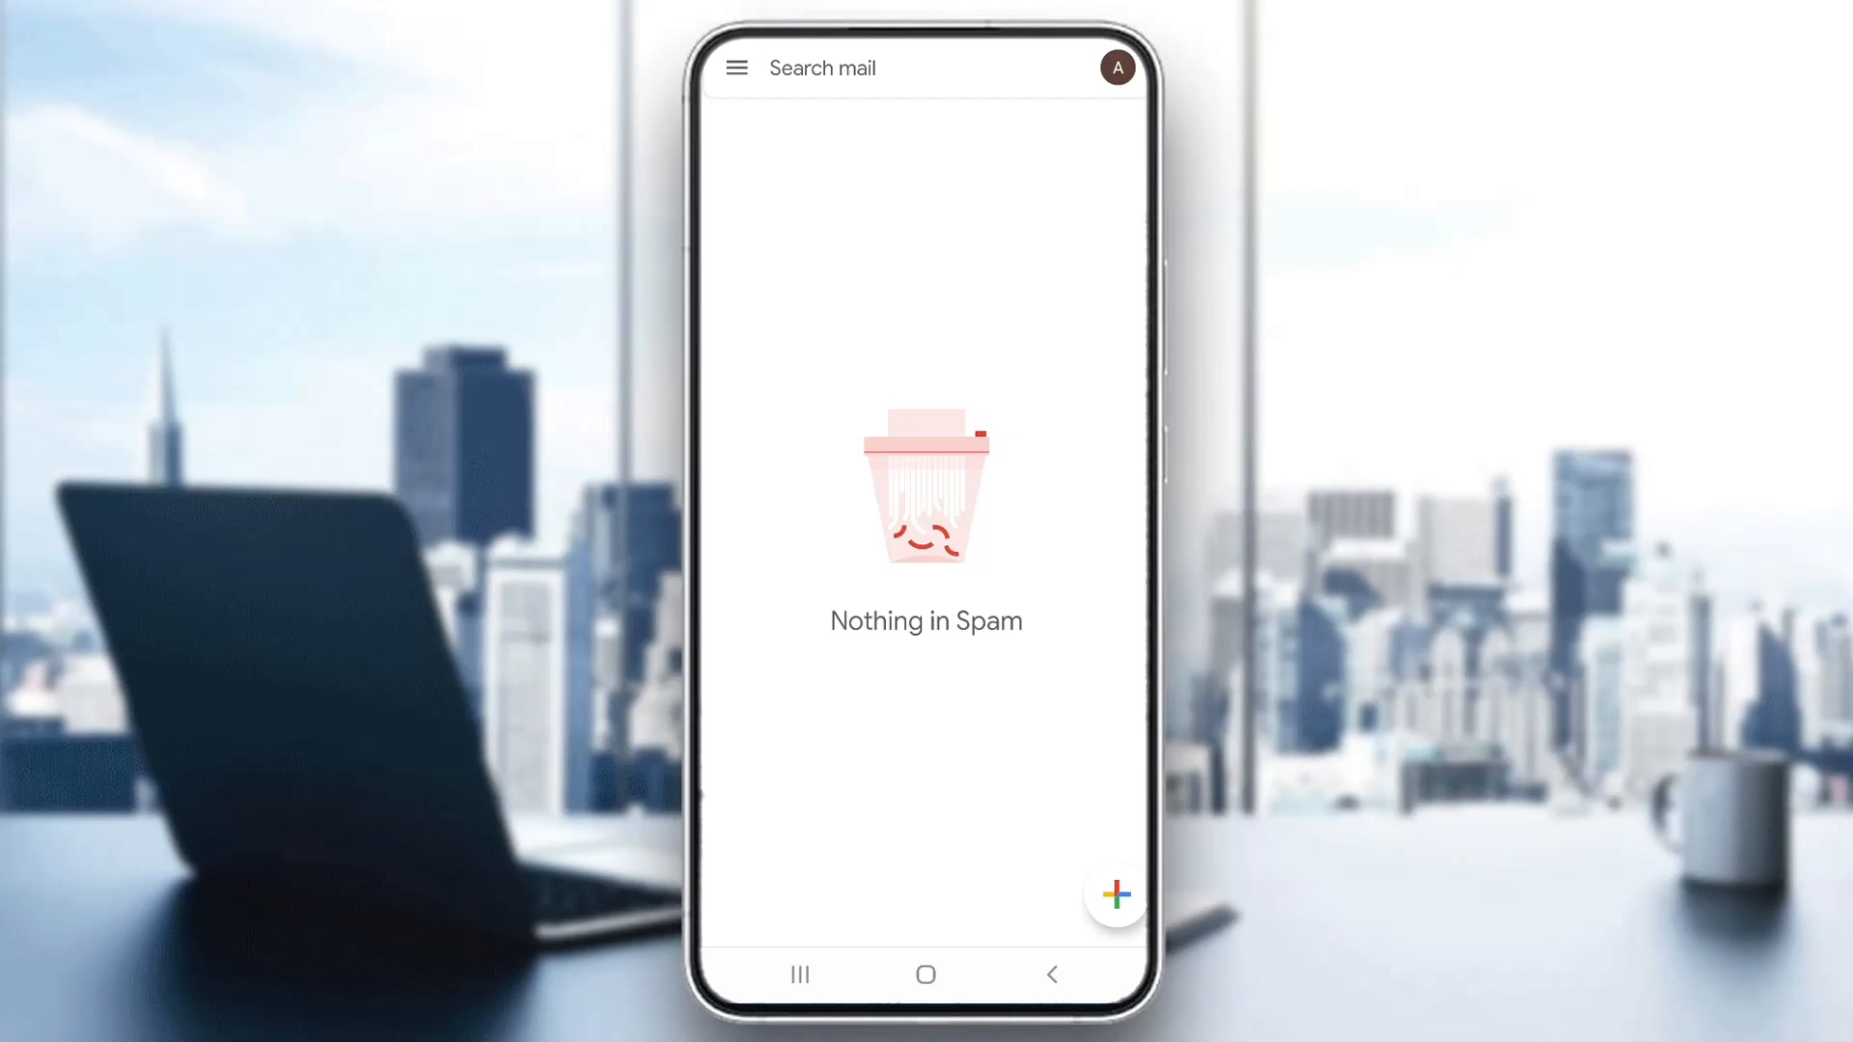
pyautogui.click(735, 68)
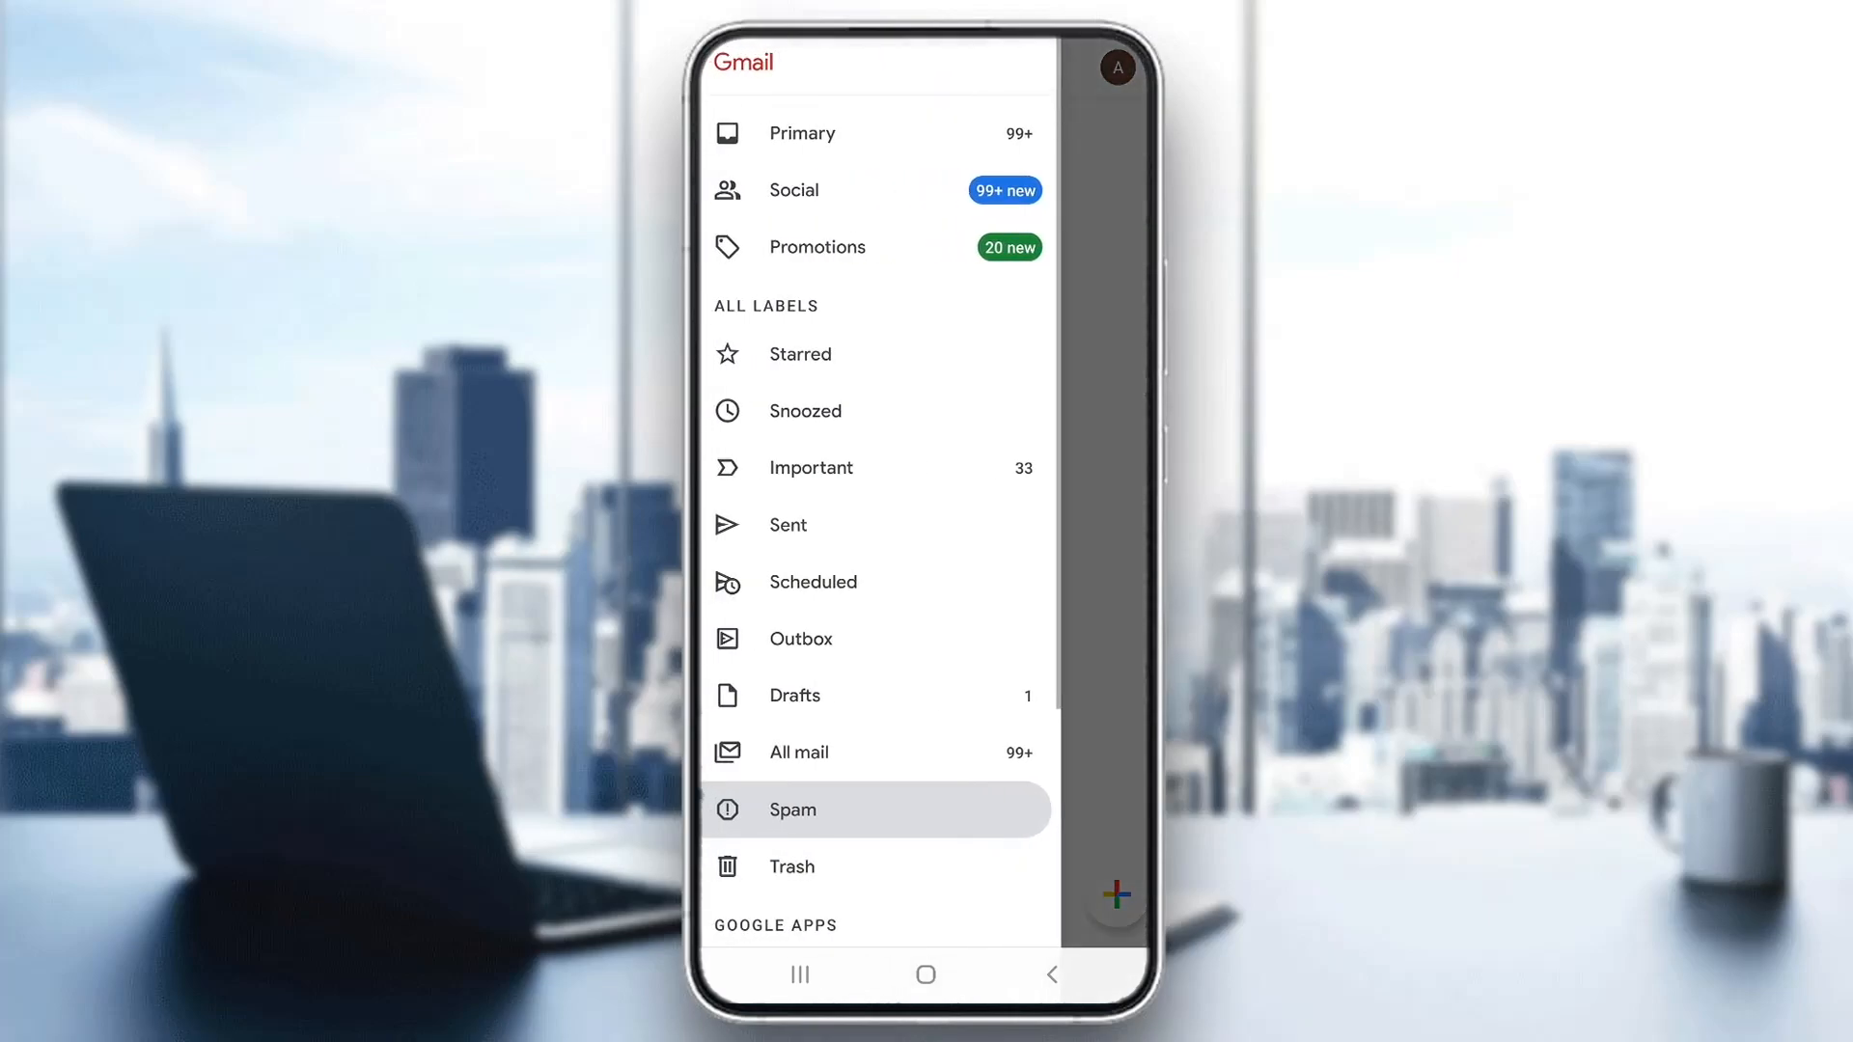
pyautogui.click(801, 132)
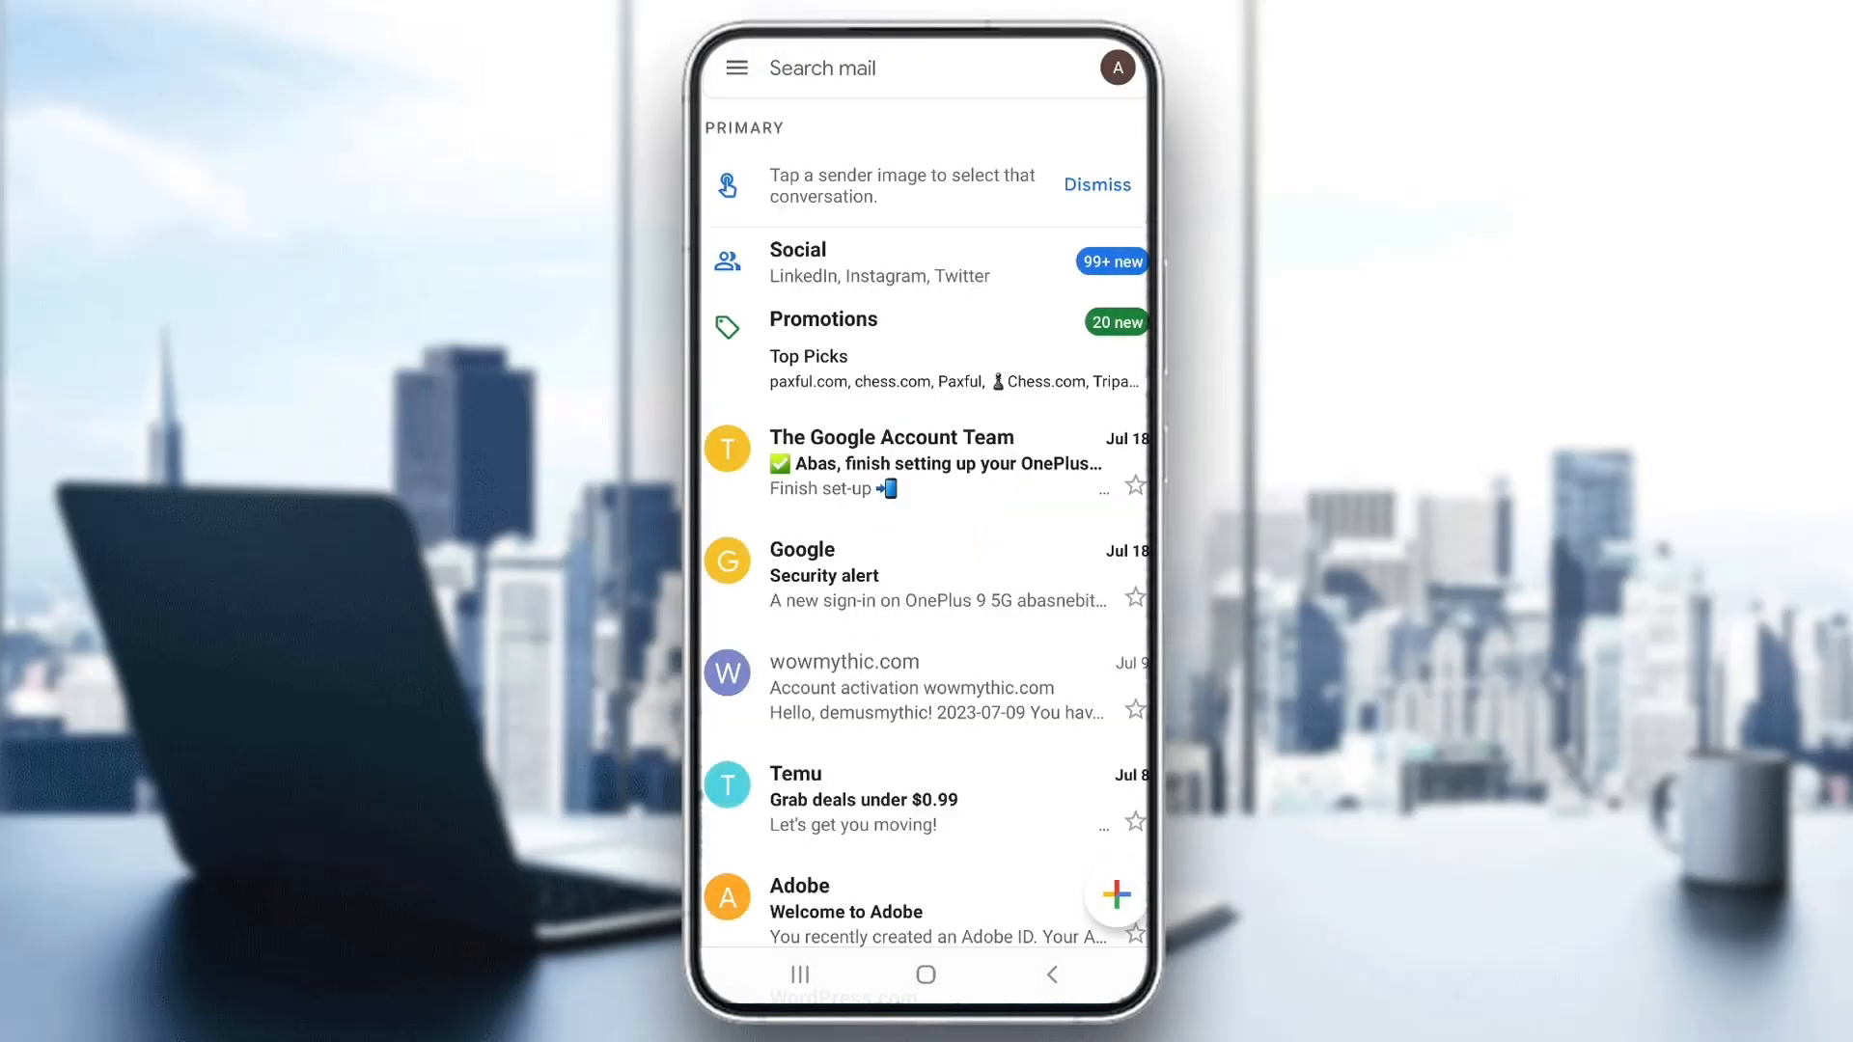
pyautogui.click(799, 975)
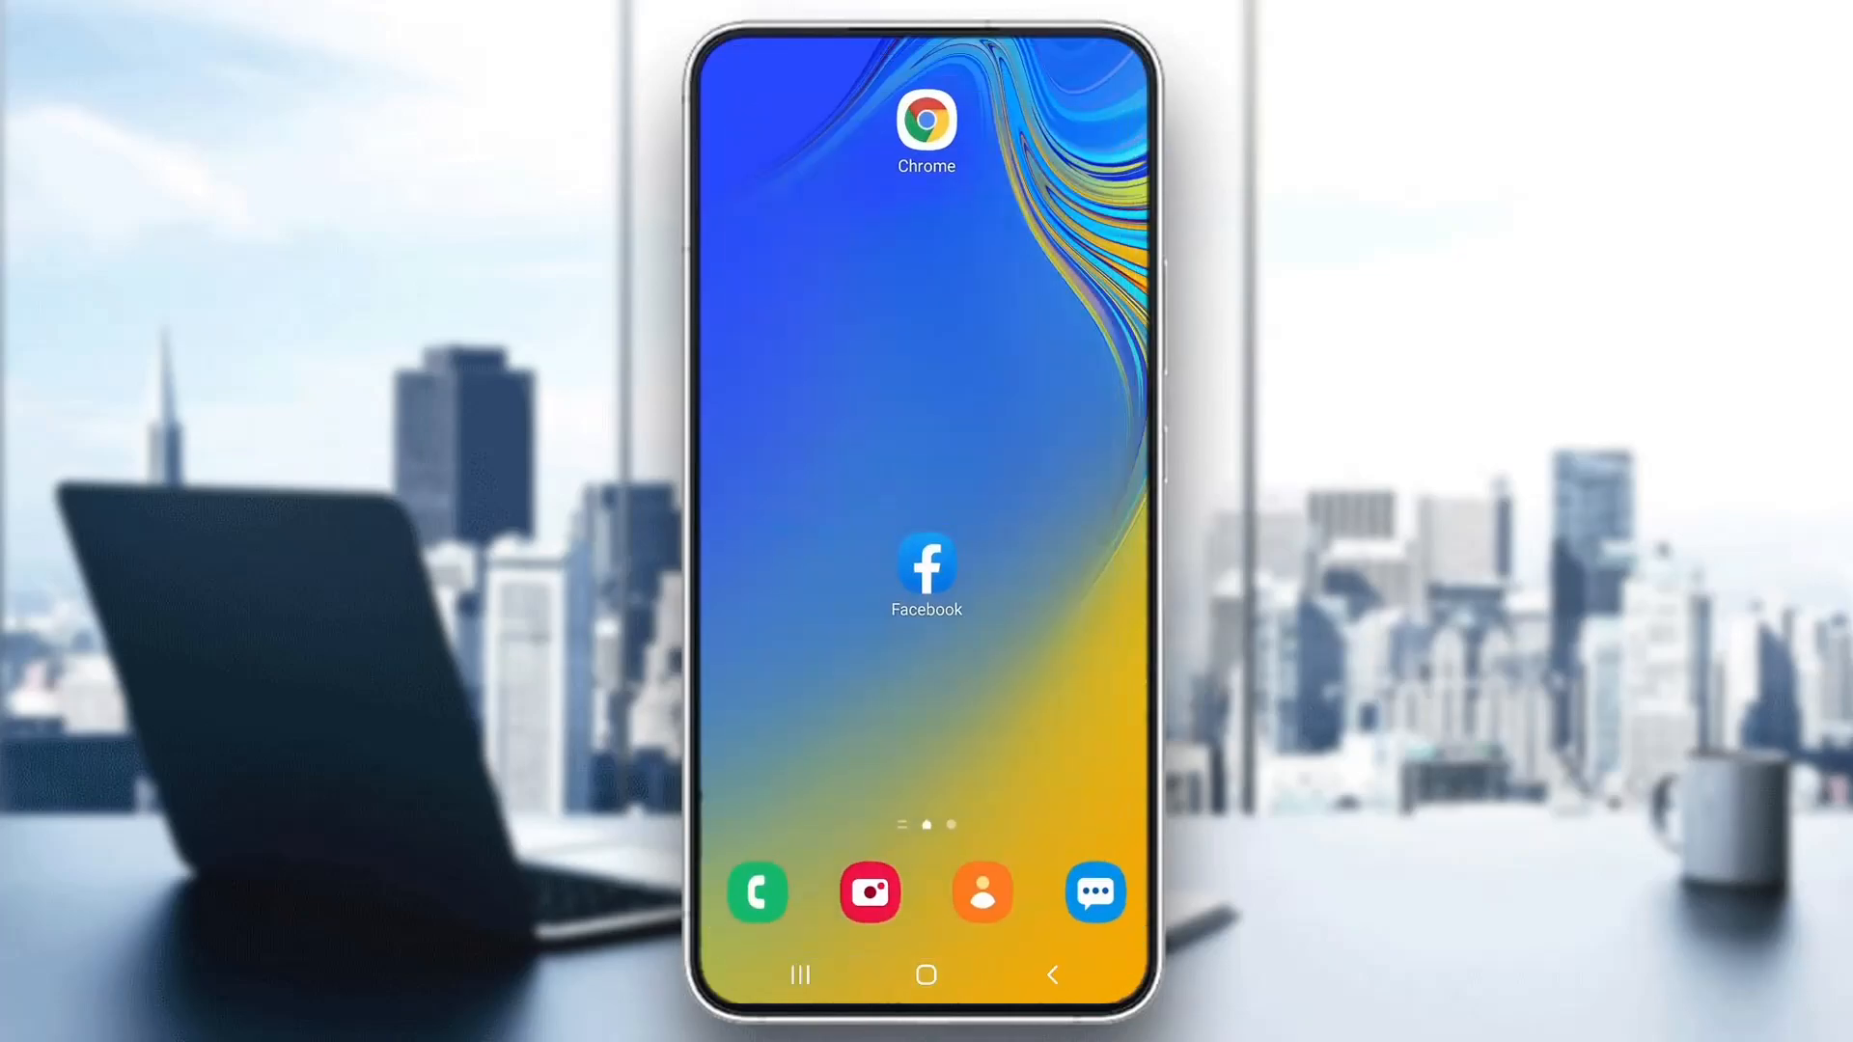
pyautogui.click(927, 564)
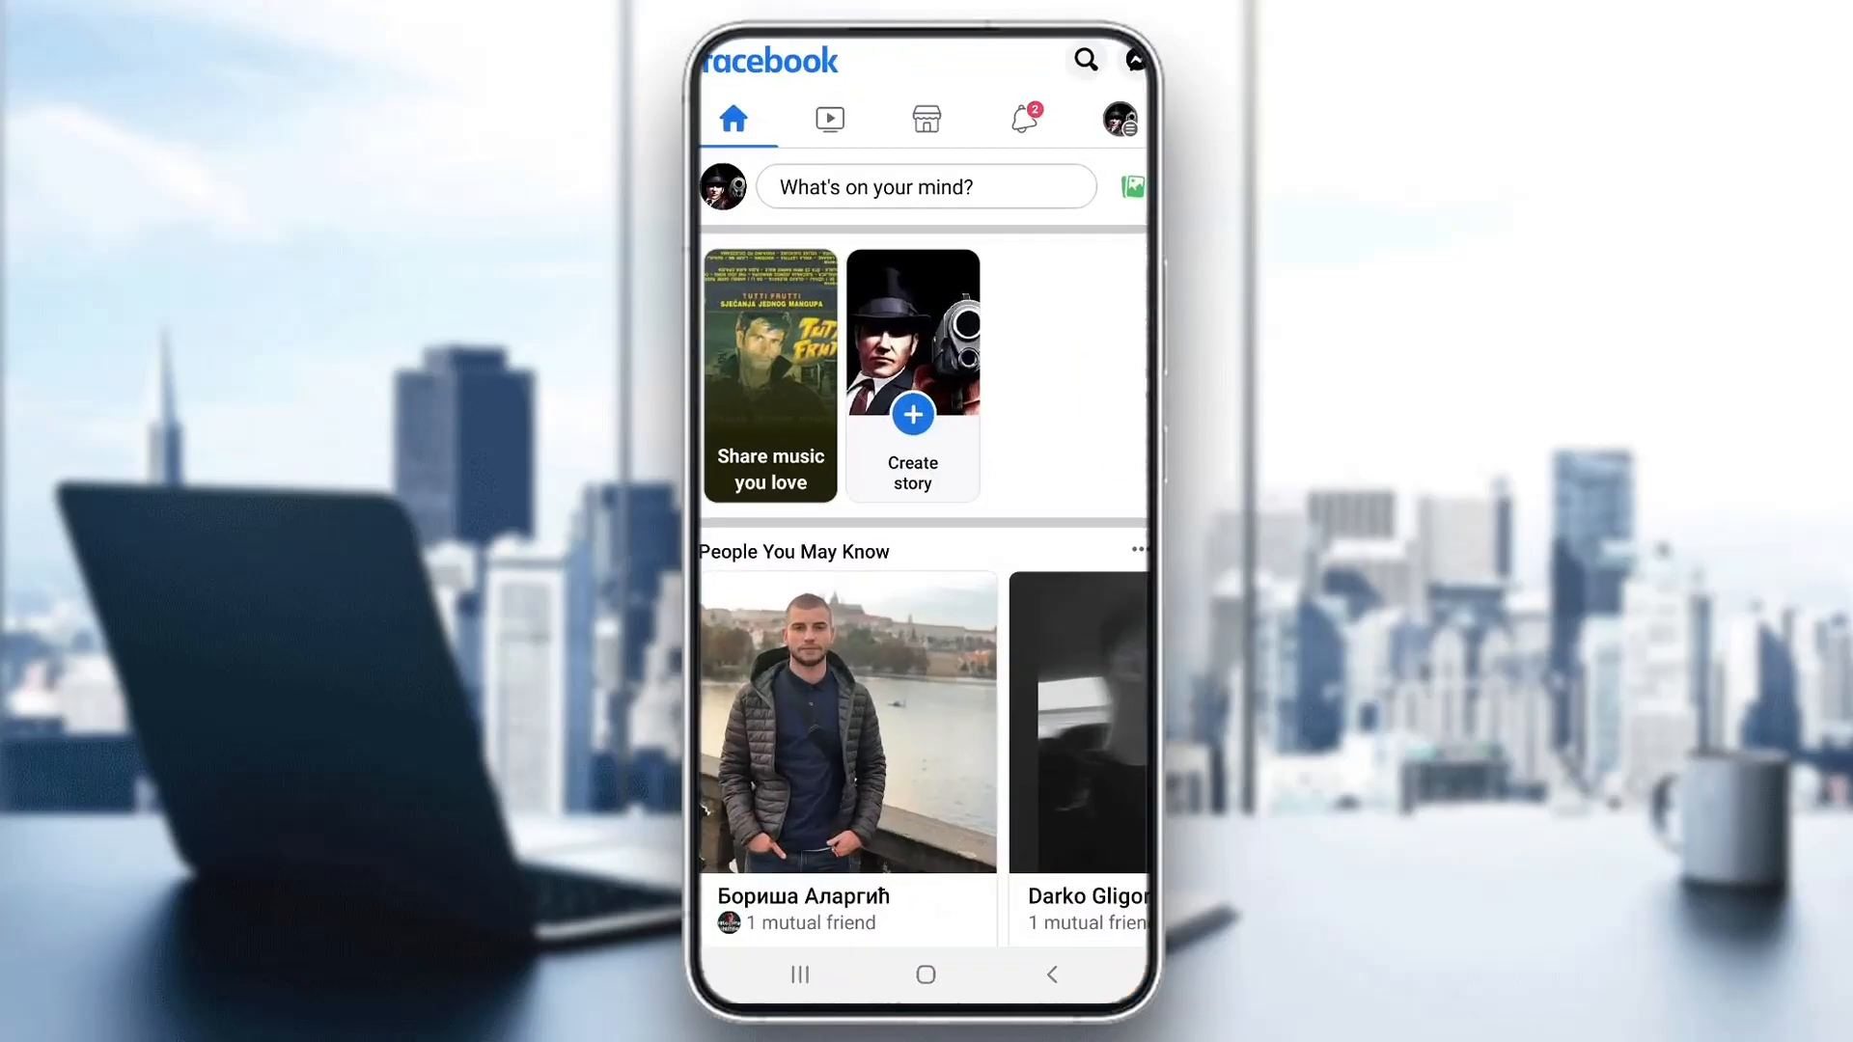